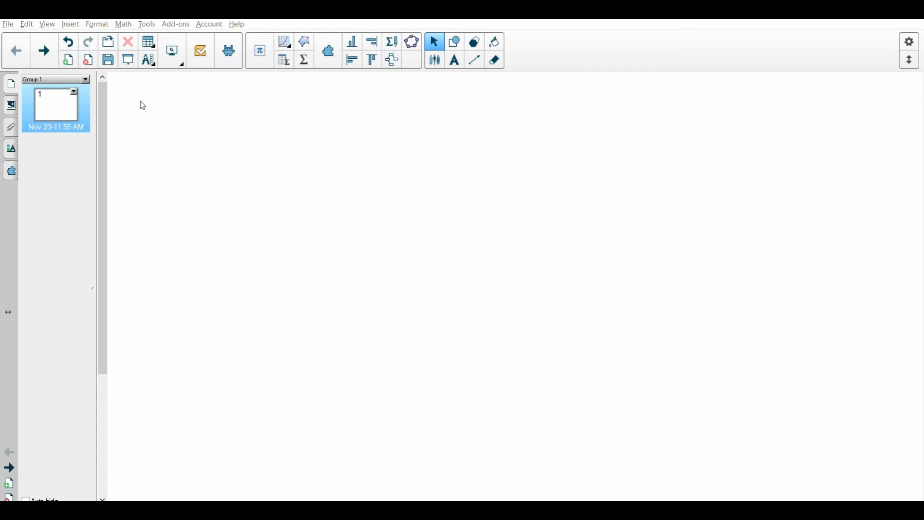
mouse_move(138, 107)
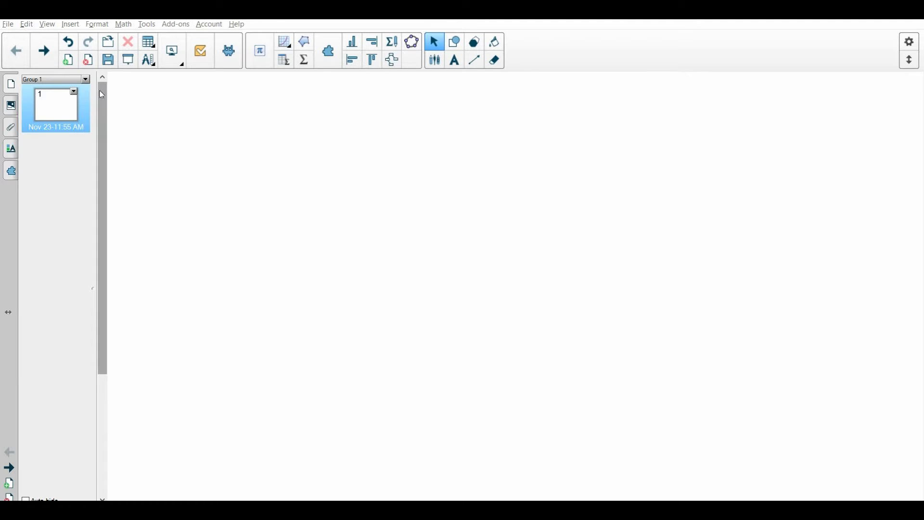
mouse_move(26, 100)
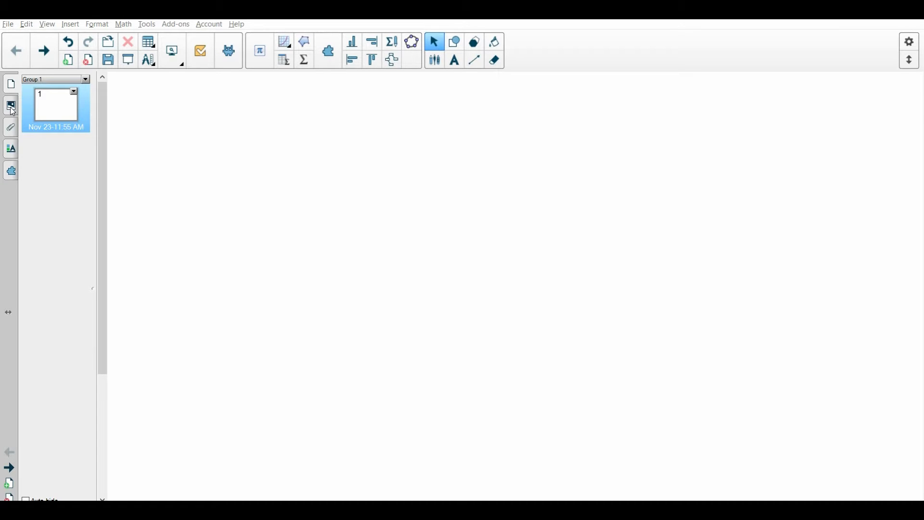
- Search the Gallery for 'random' and add the text-based Random group picker to the page
left_click(10, 105)
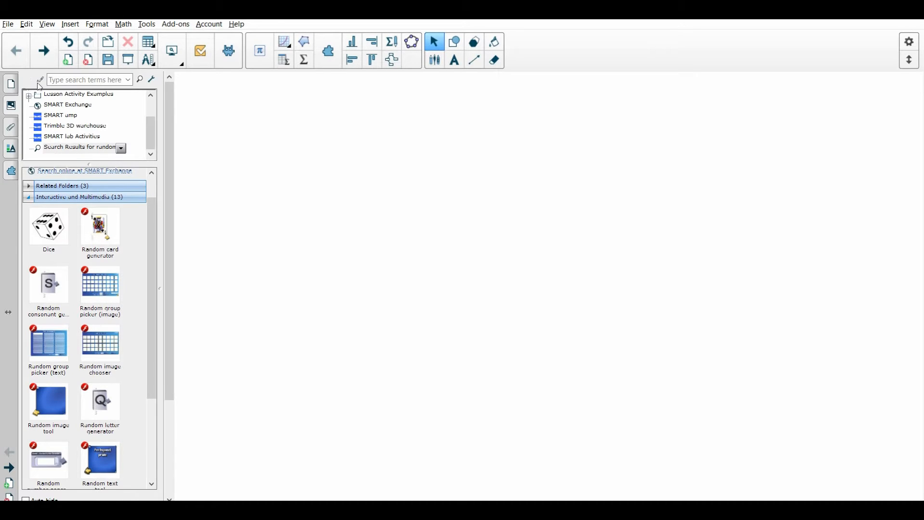
left_click(85, 79)
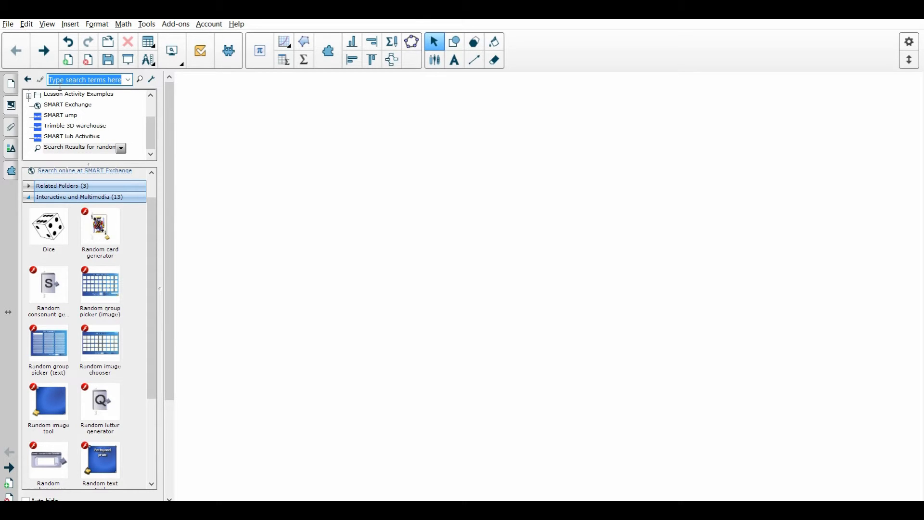
left_click(139, 79)
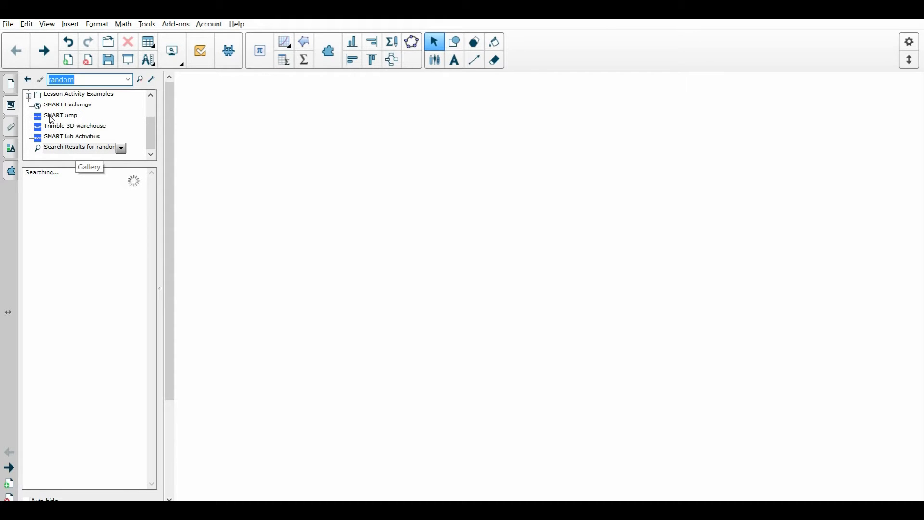
left_click(139, 79)
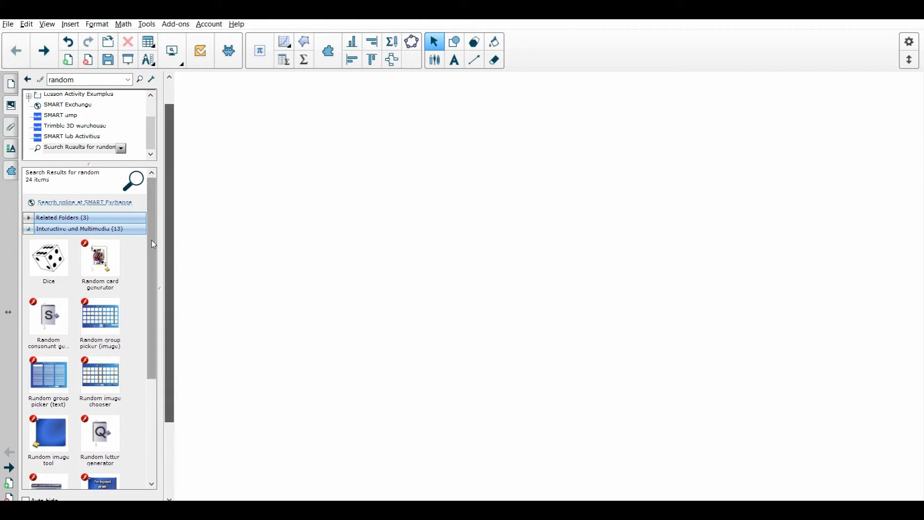
scroll("down", 3)
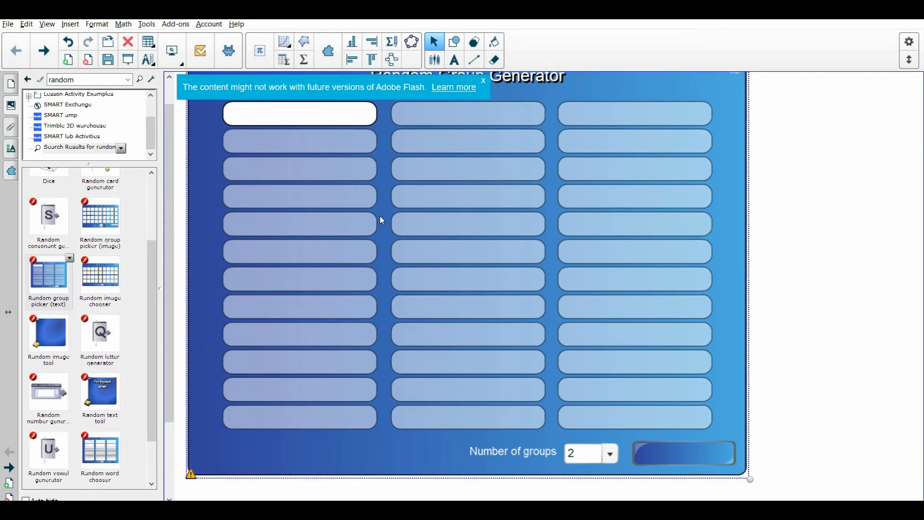
- Dismiss the Flash notice and enter fifteen student names, James through Collette
left_click(299, 113)
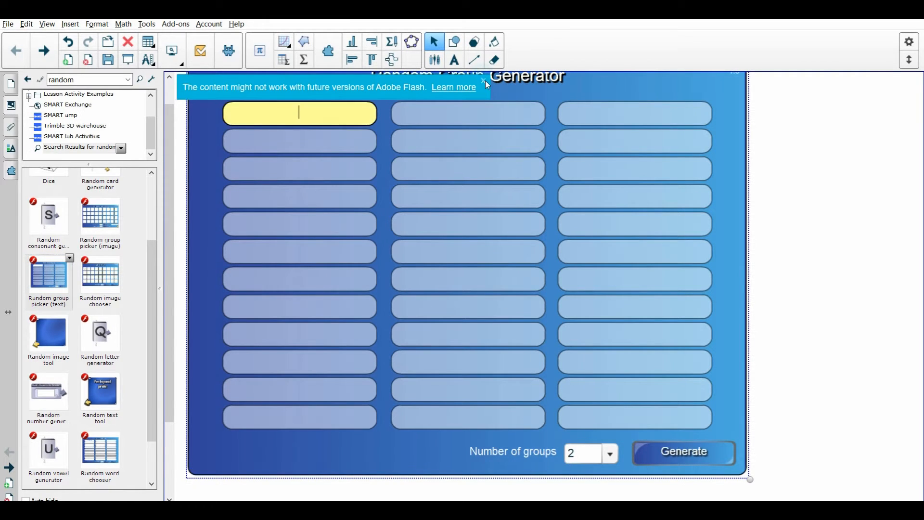
left_click(483, 82)
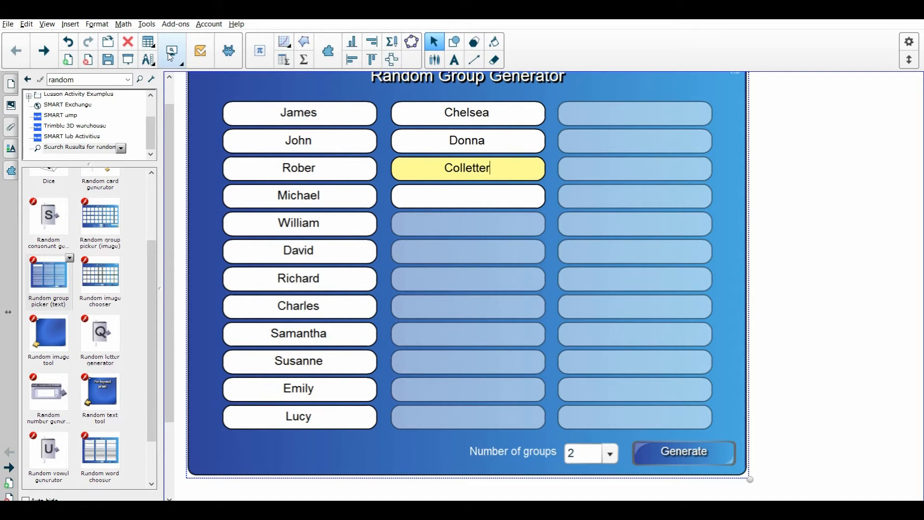
key("Backspace")
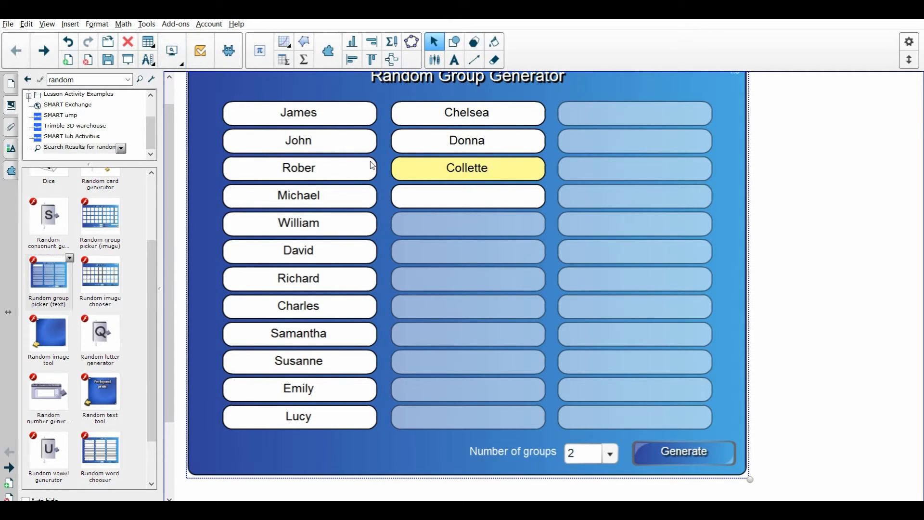
mouse_move(373, 134)
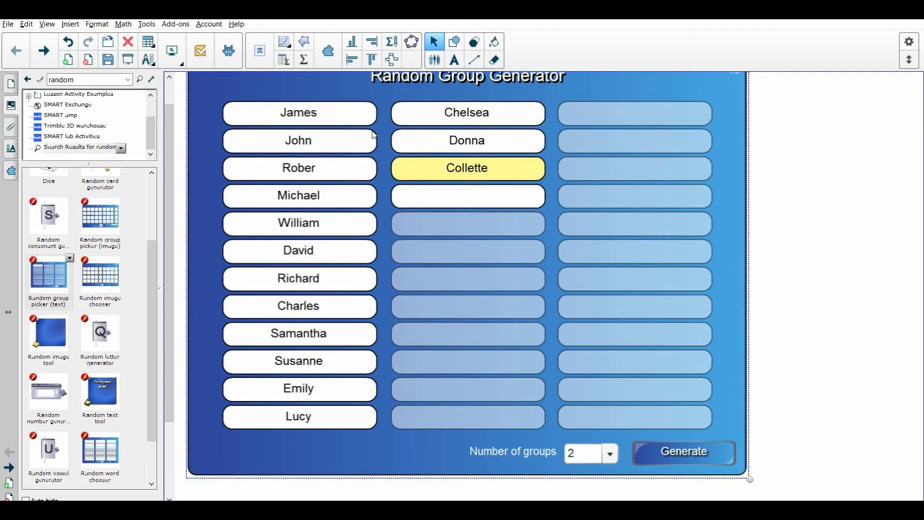
mouse_move(351, 137)
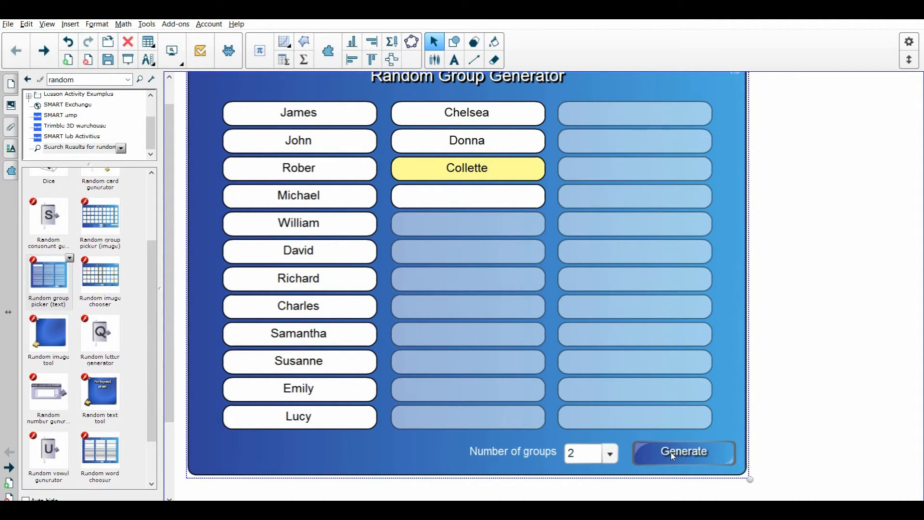
- Generate two random groups, regroup them twice, then return to the name list
left_click(683, 451)
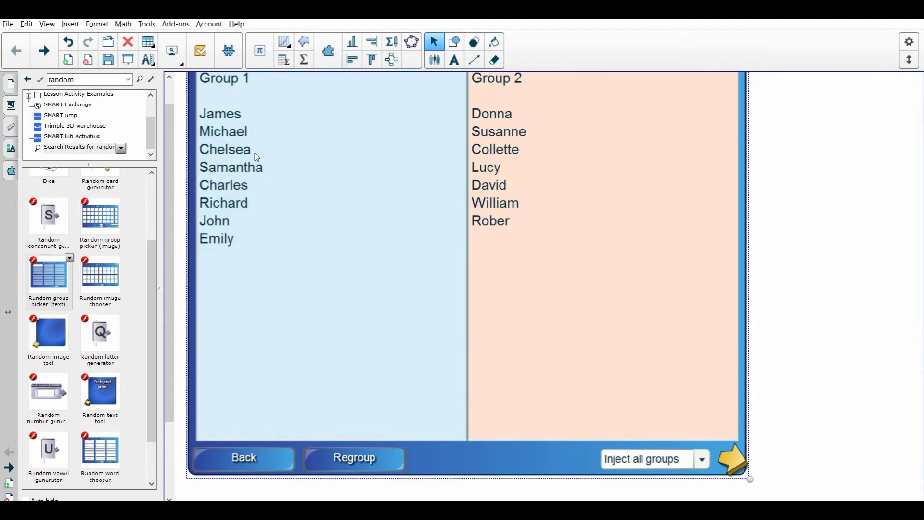
mouse_move(556, 430)
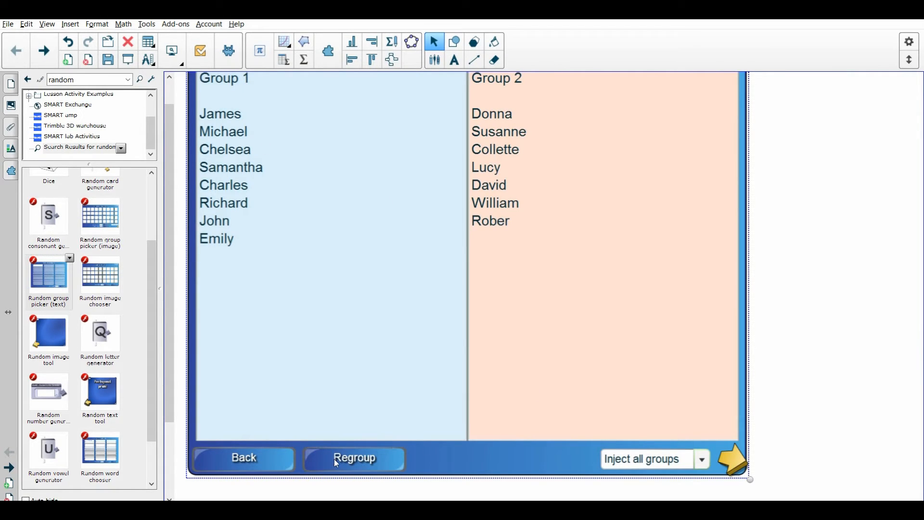
left_click(353, 458)
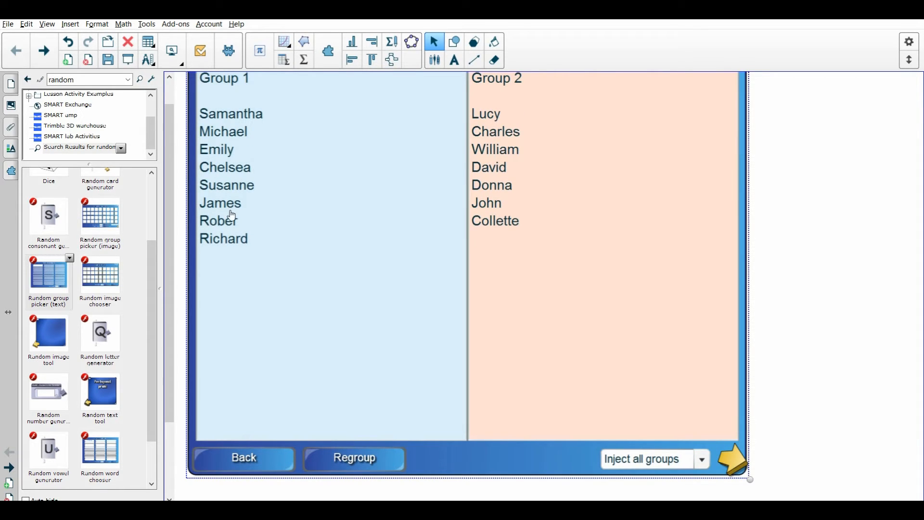
mouse_move(344, 406)
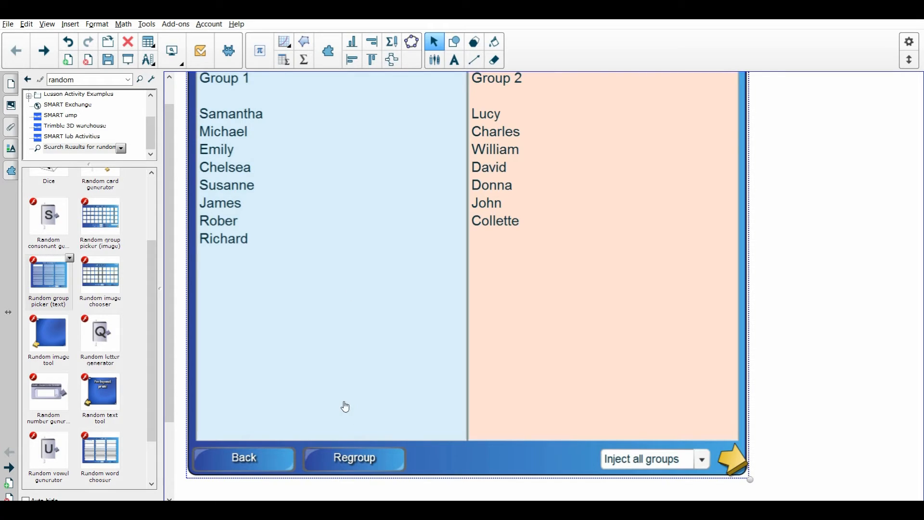
left_click(352, 457)
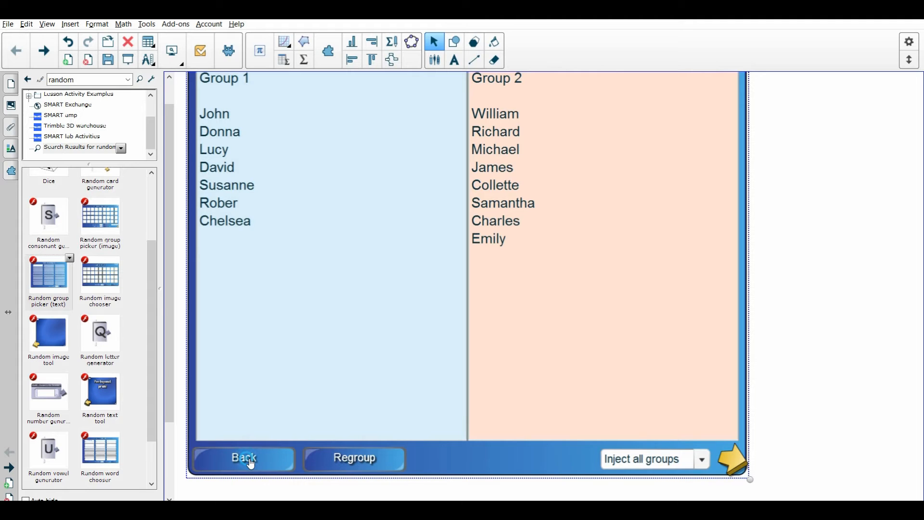
left_click(243, 458)
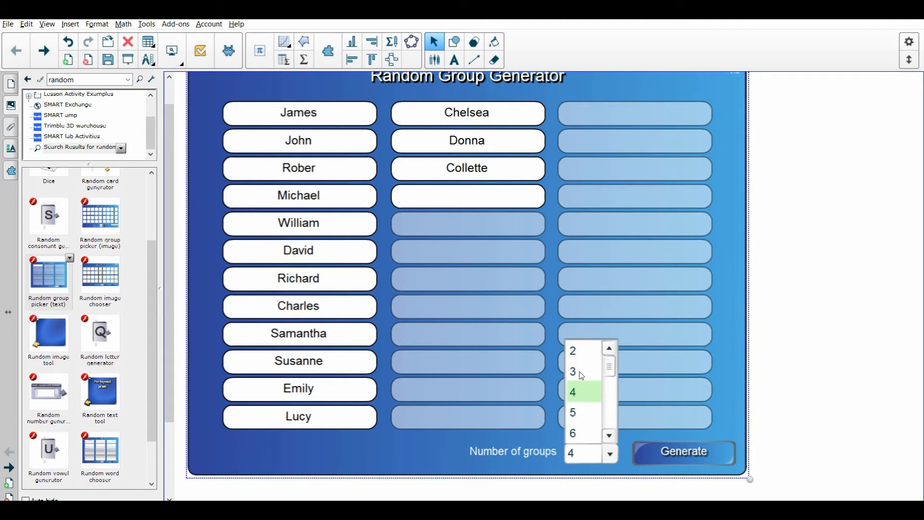
- Generate four random groups and inject all of them onto the page as labelled lists
left_click(682, 451)
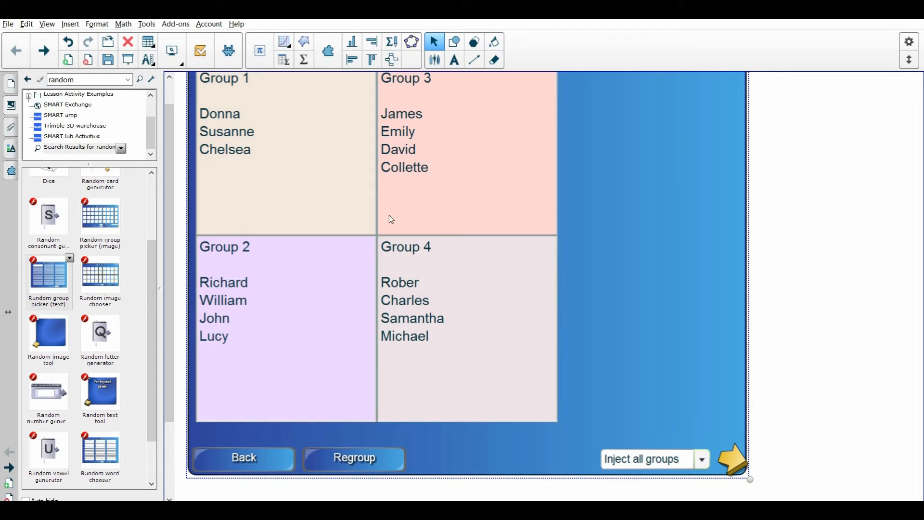
left_click(700, 459)
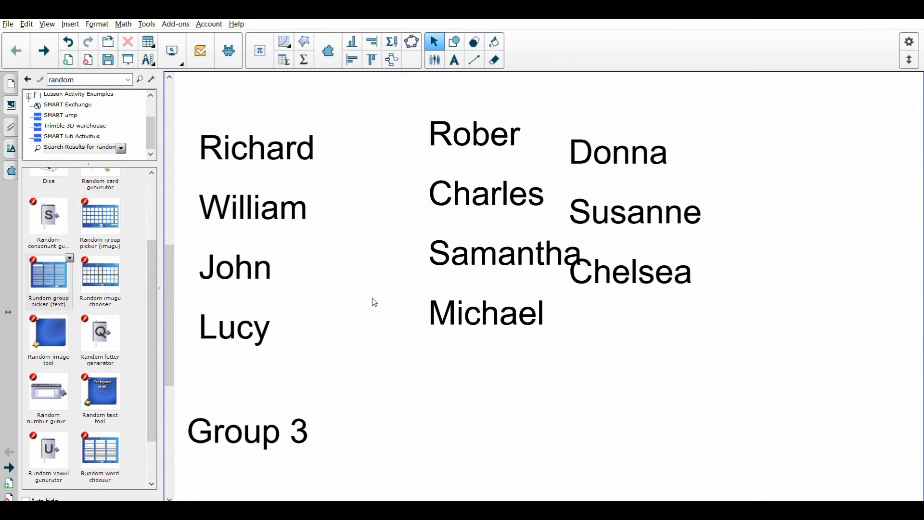
- Advance to the next, blank Notebook page
scroll("down", 3)
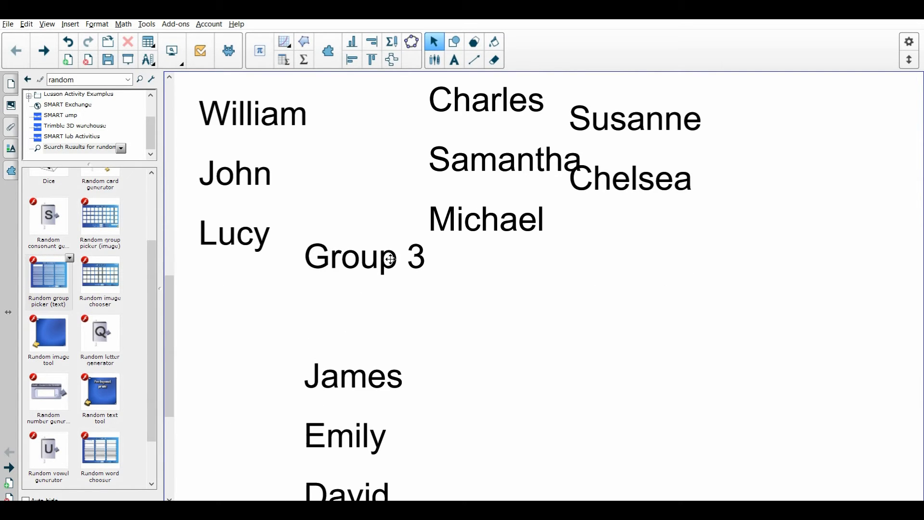
scroll("down", 3)
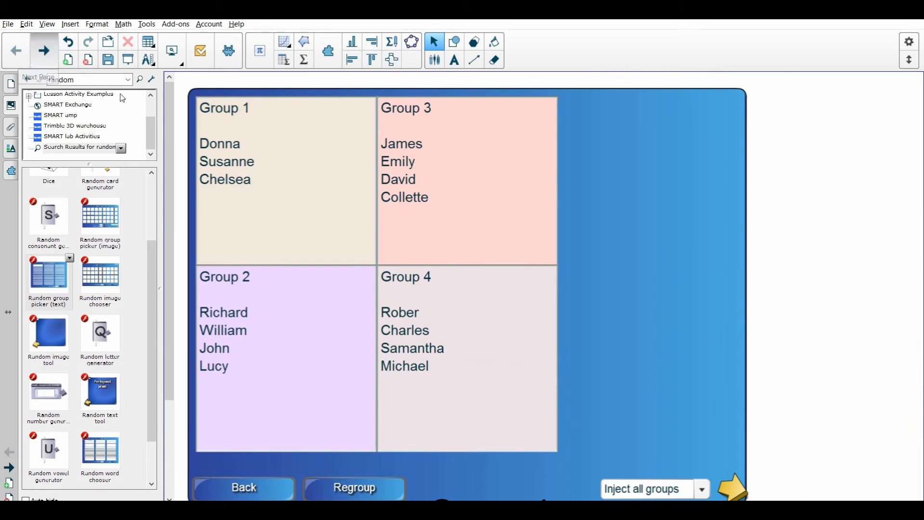
left_click(43, 50)
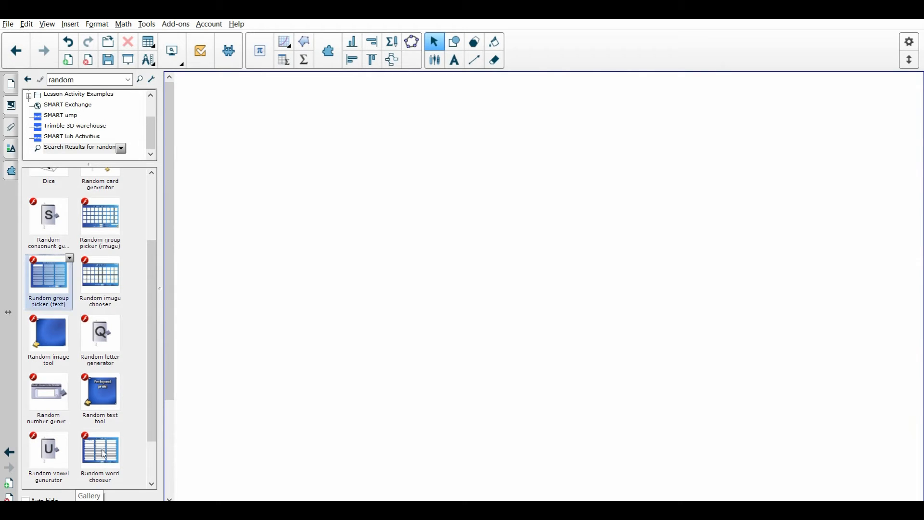
- Add Random word chooser from the gallery results and dismiss the Flash warning
double_click(100, 451)
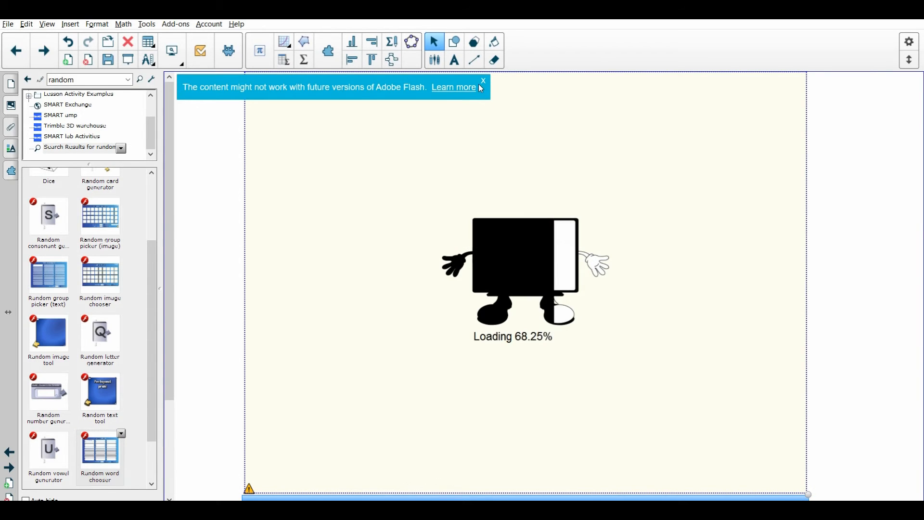
left_click(482, 79)
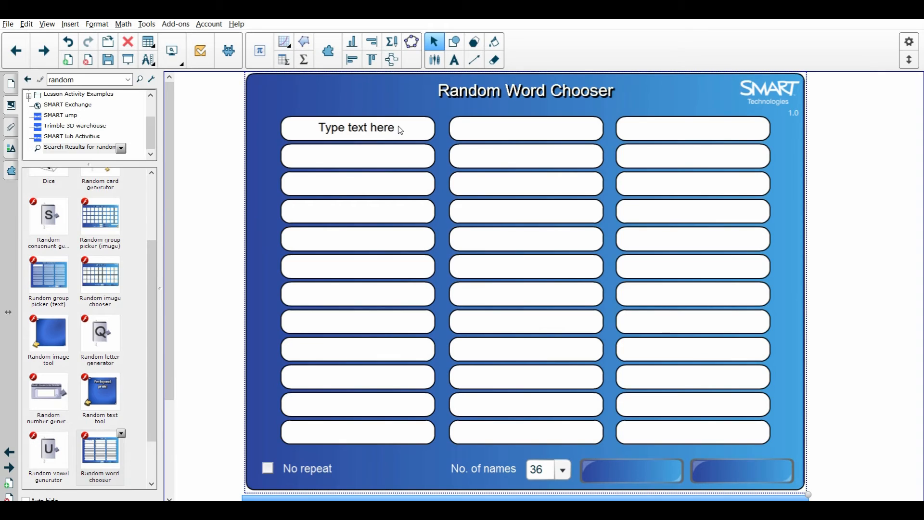
- Enter sixteen names, James through Donna, then Alfred, Julie, Chelsea and Suzette
left_click(356, 128)
type("James")
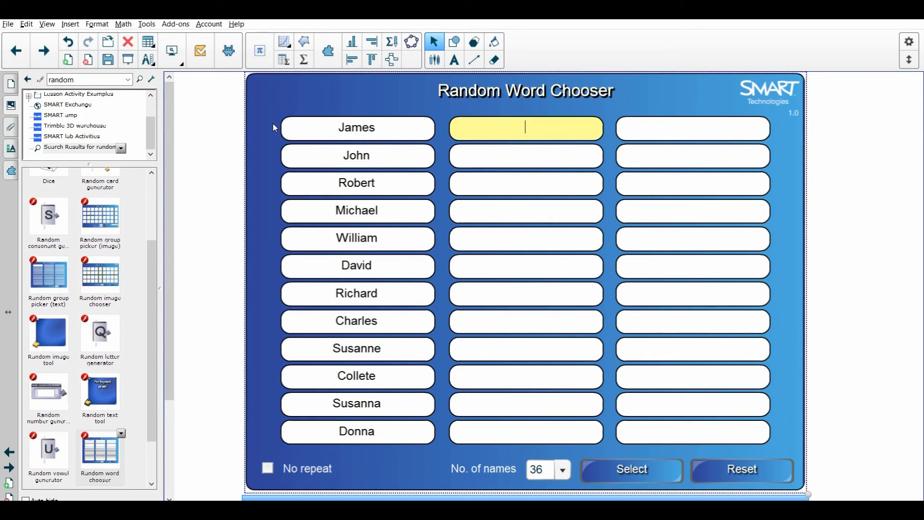
left_click(629, 468)
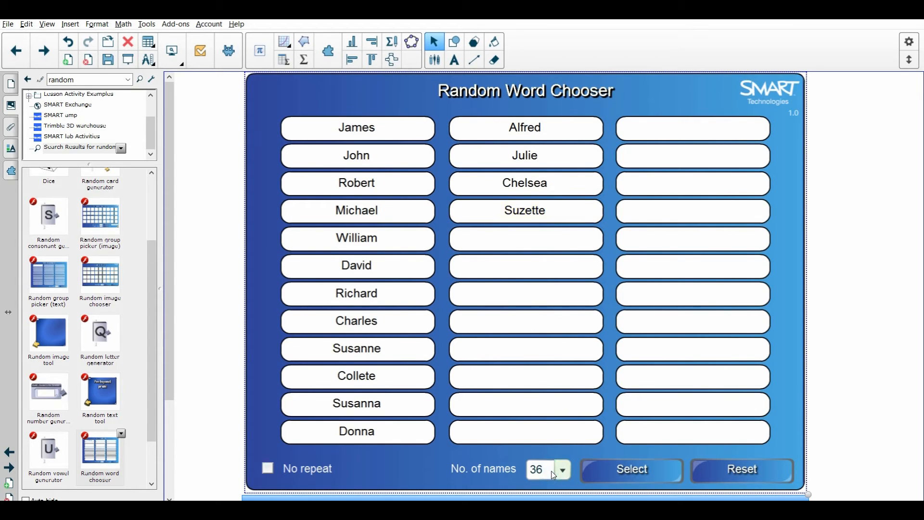
left_click(562, 470)
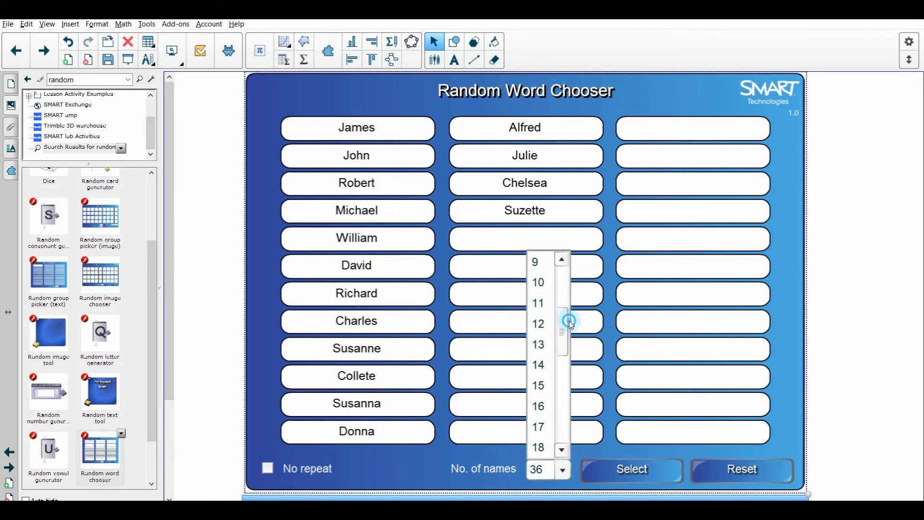
- Set No. of names to 16, toggle No repeat on and off, and select Suzette
left_click(537, 344)
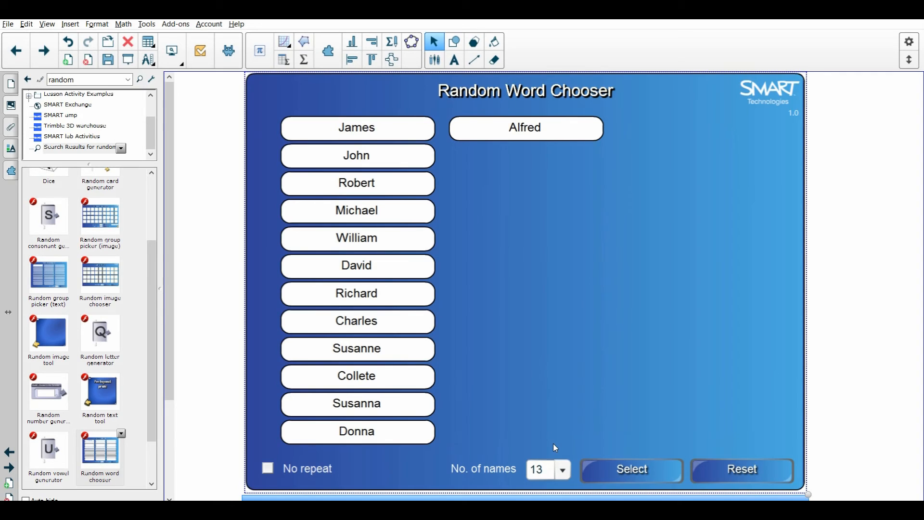
left_click(560, 465)
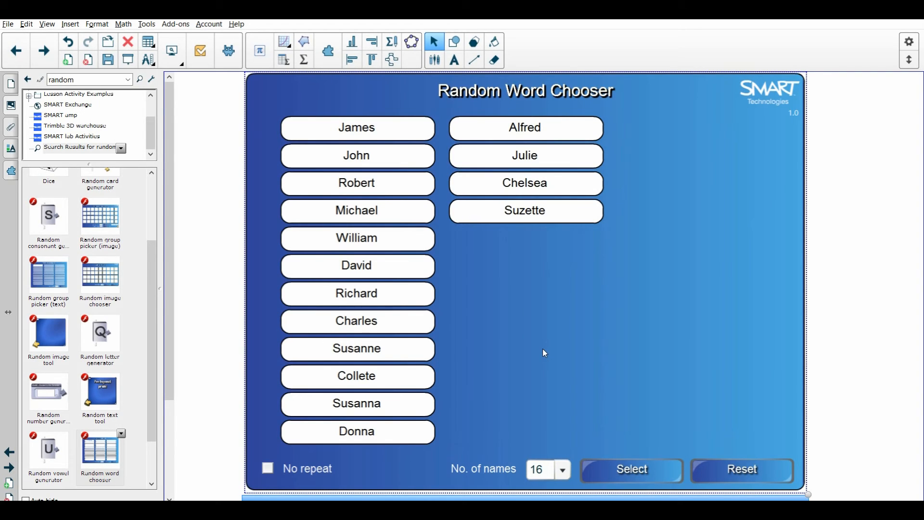
mouse_move(538, 351)
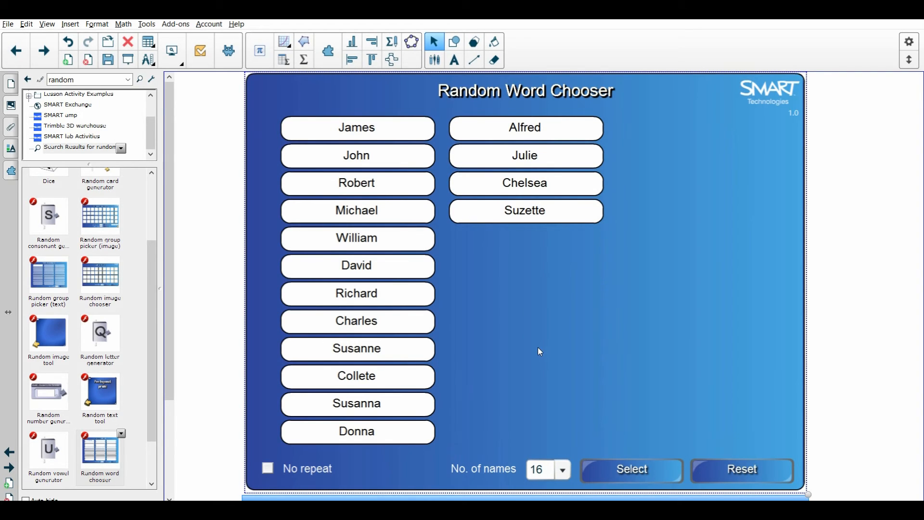
left_click(267, 467)
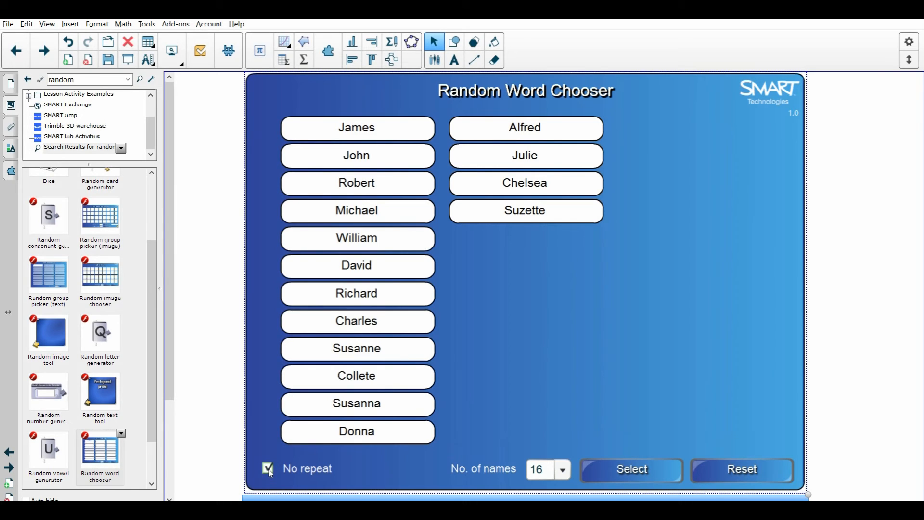
left_click(267, 469)
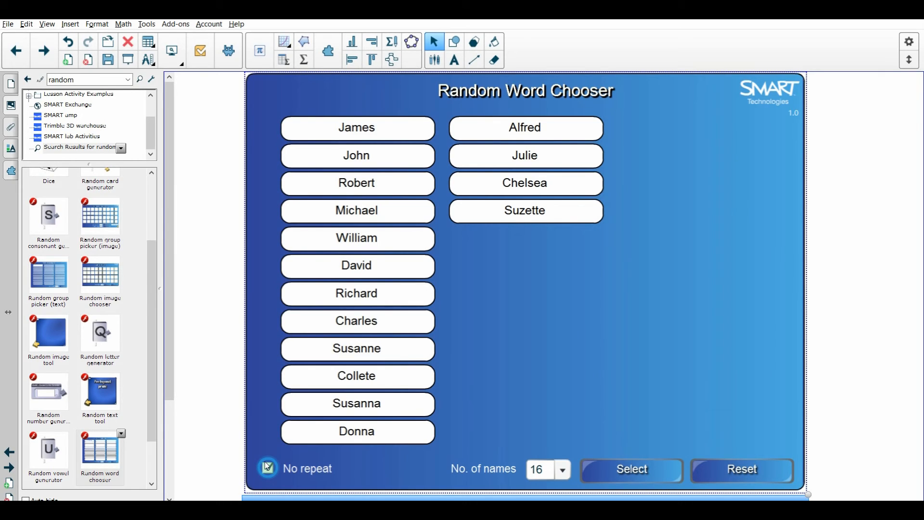
left_click(266, 468)
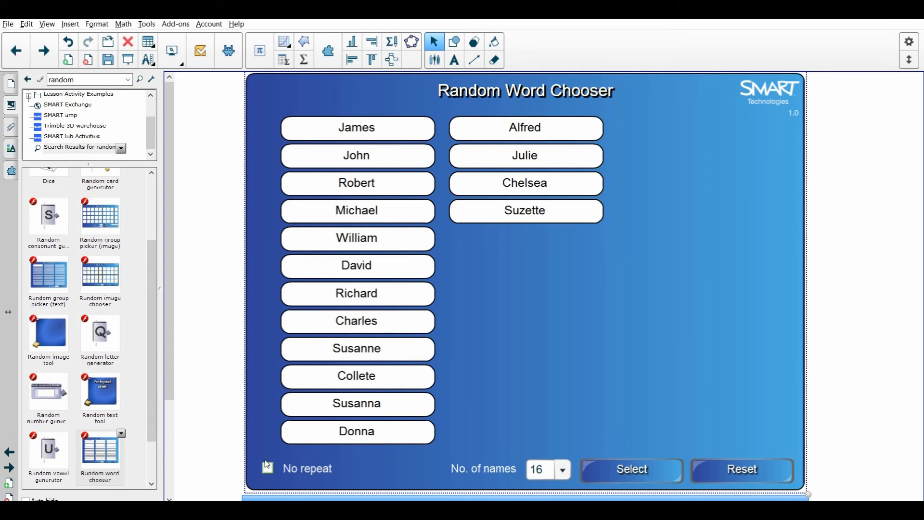
left_click(267, 467)
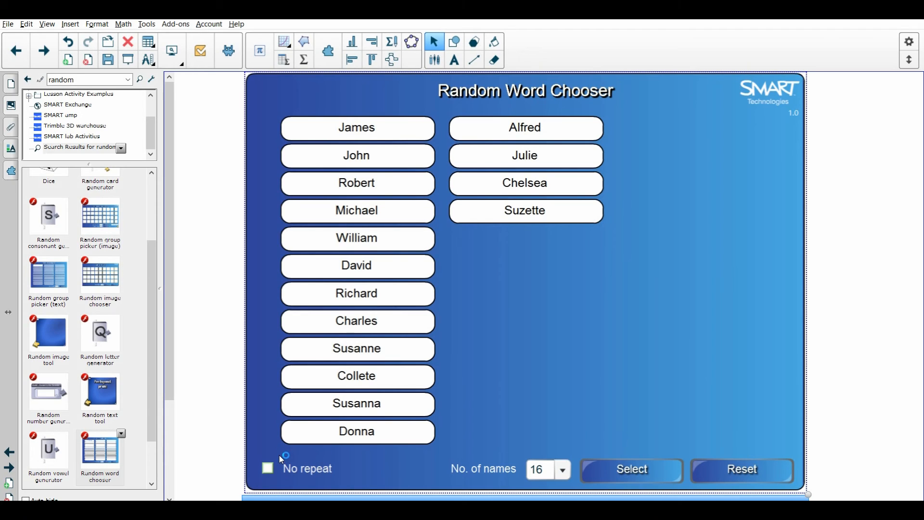
mouse_move(282, 458)
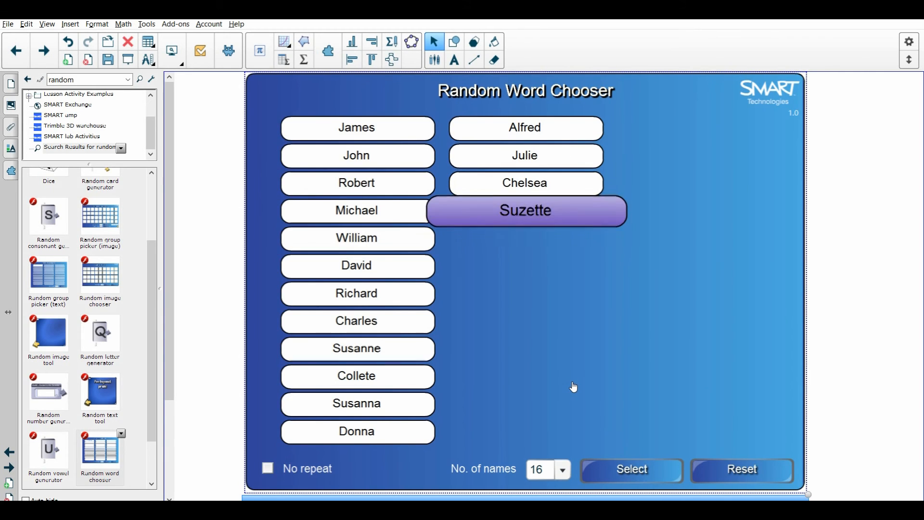
- Draw three more random names, getting William, Donna, then Alfred
left_click(630, 469)
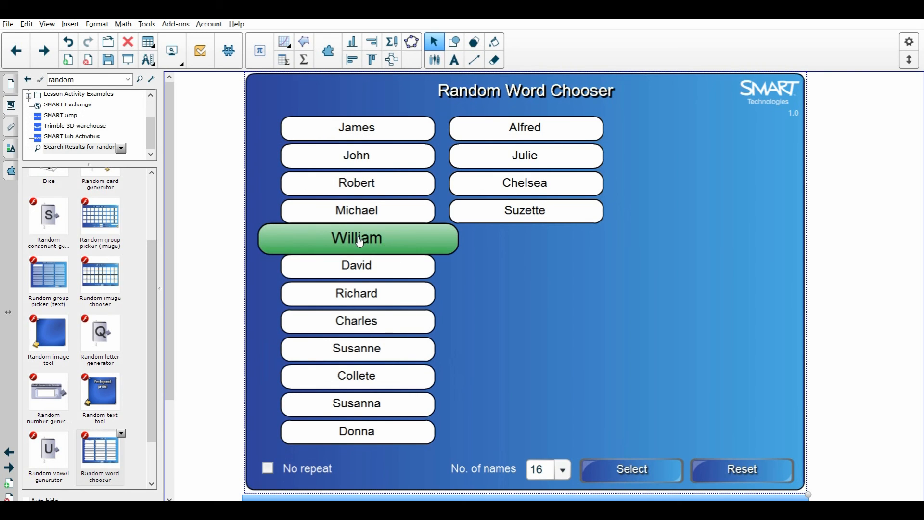
mouse_move(626, 454)
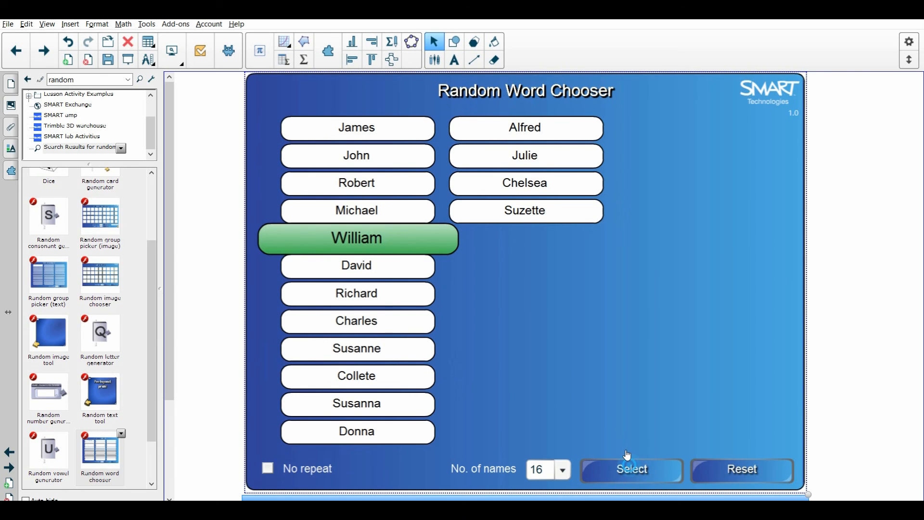
left_click(630, 469)
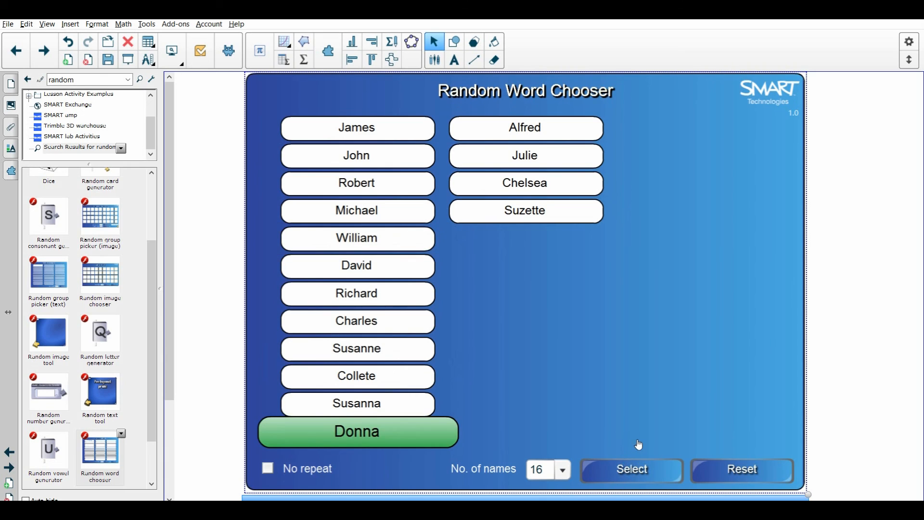
mouse_move(631, 471)
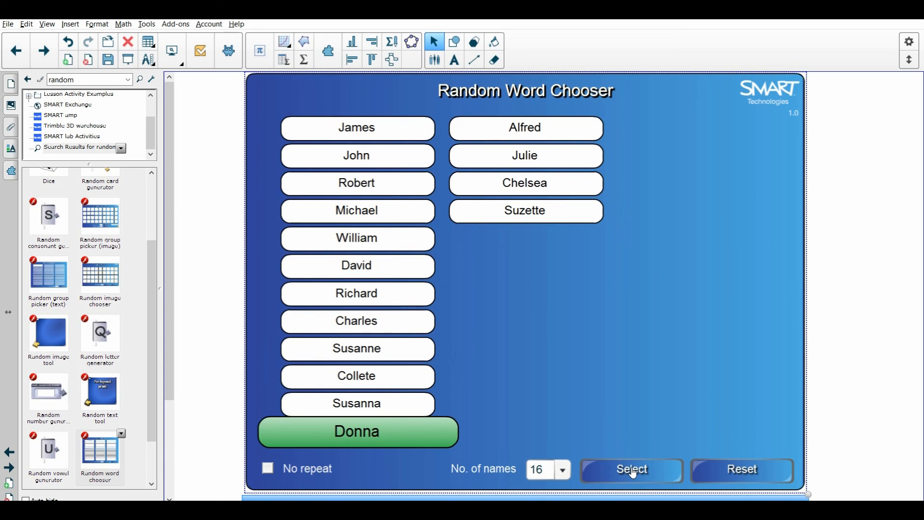
left_click(629, 469)
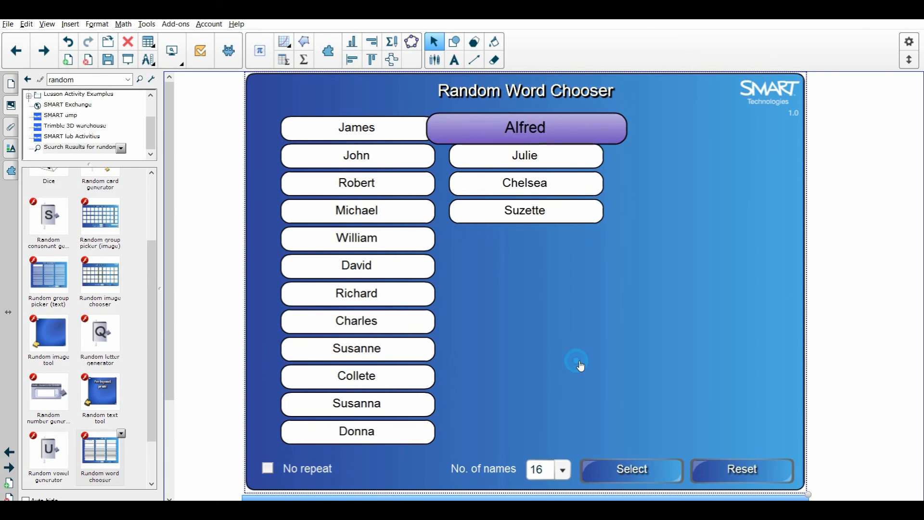